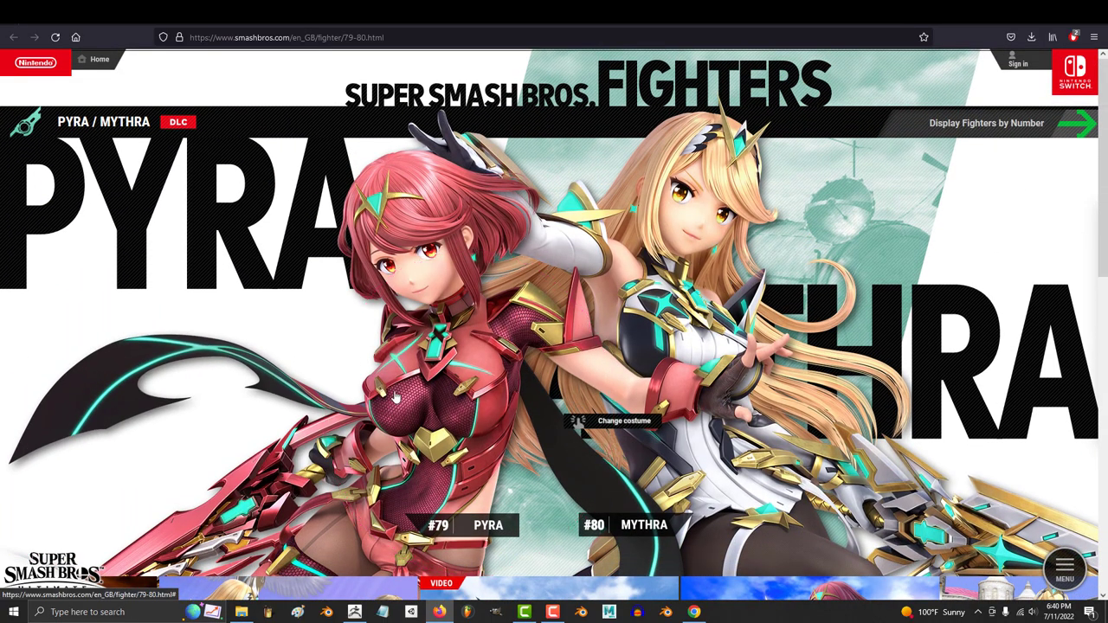
{"action": "mouse_move", "coordinate": [584, 346]}
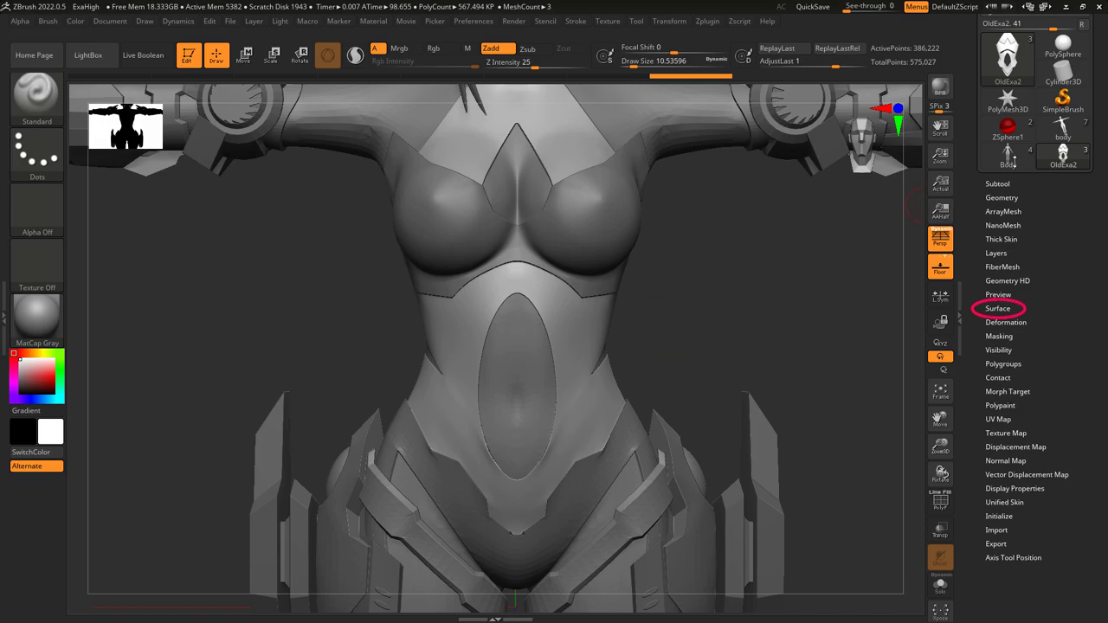
- Add the HexTile noise plug to the chest piece's surface noise and confirm it
{"action": "left_click", "coordinate": [997, 308]}
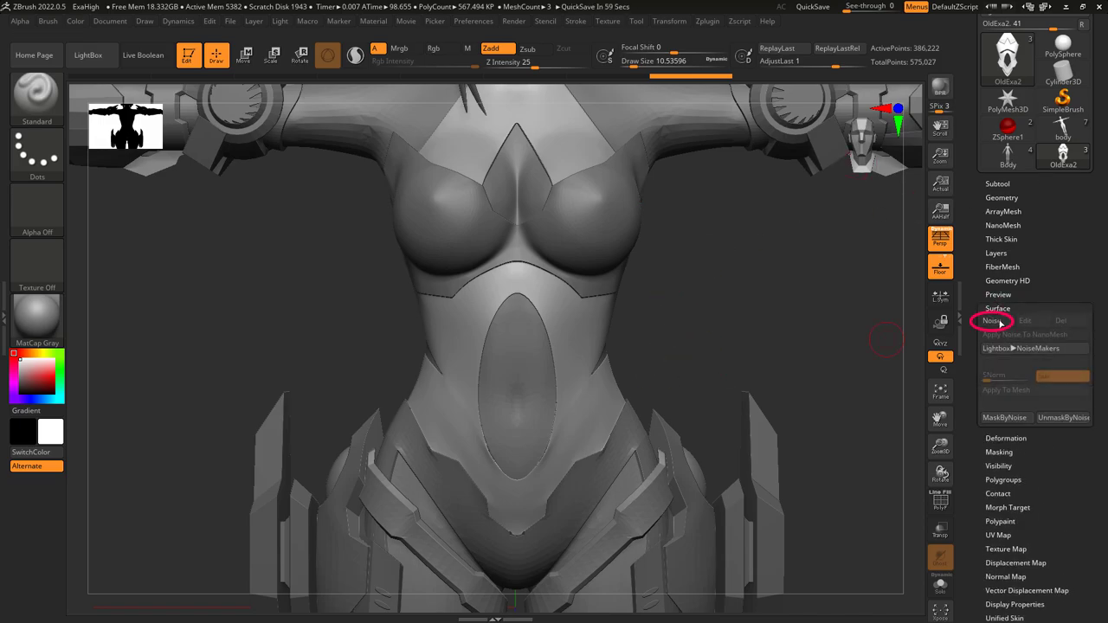
{"action": "left_click", "coordinate": [992, 321]}
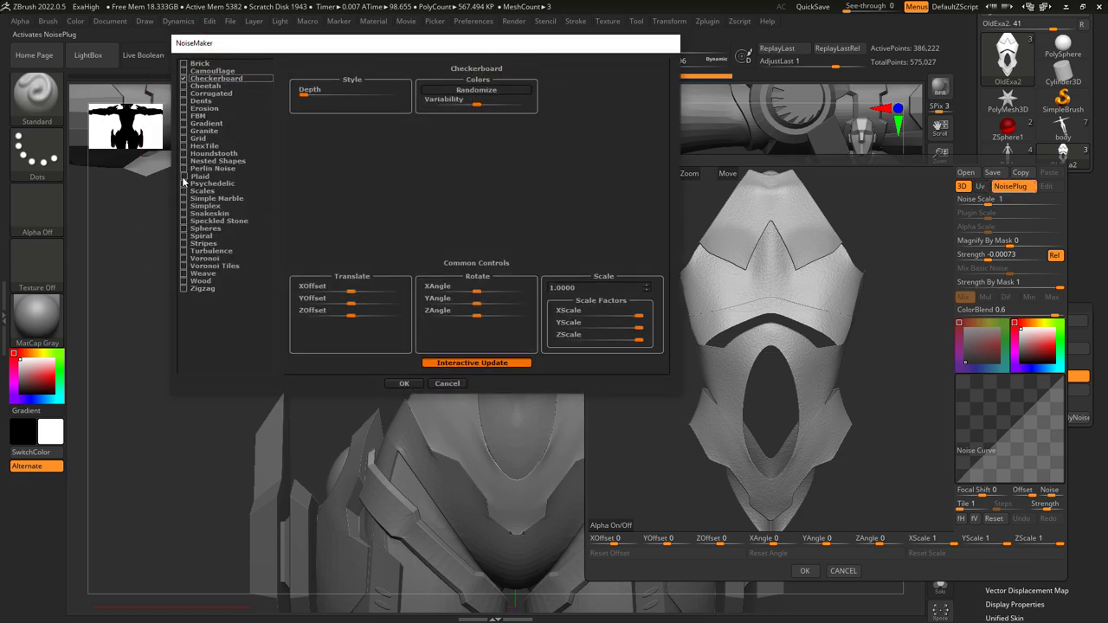
{"action": "left_click", "coordinate": [205, 145]}
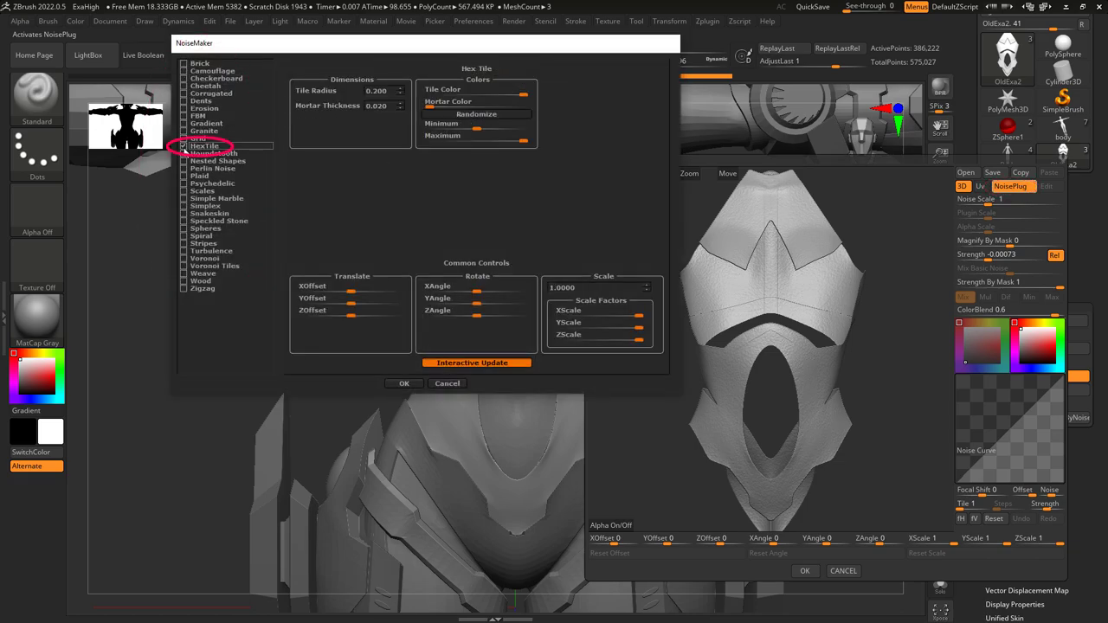
{"action": "left_click", "coordinate": [403, 383]}
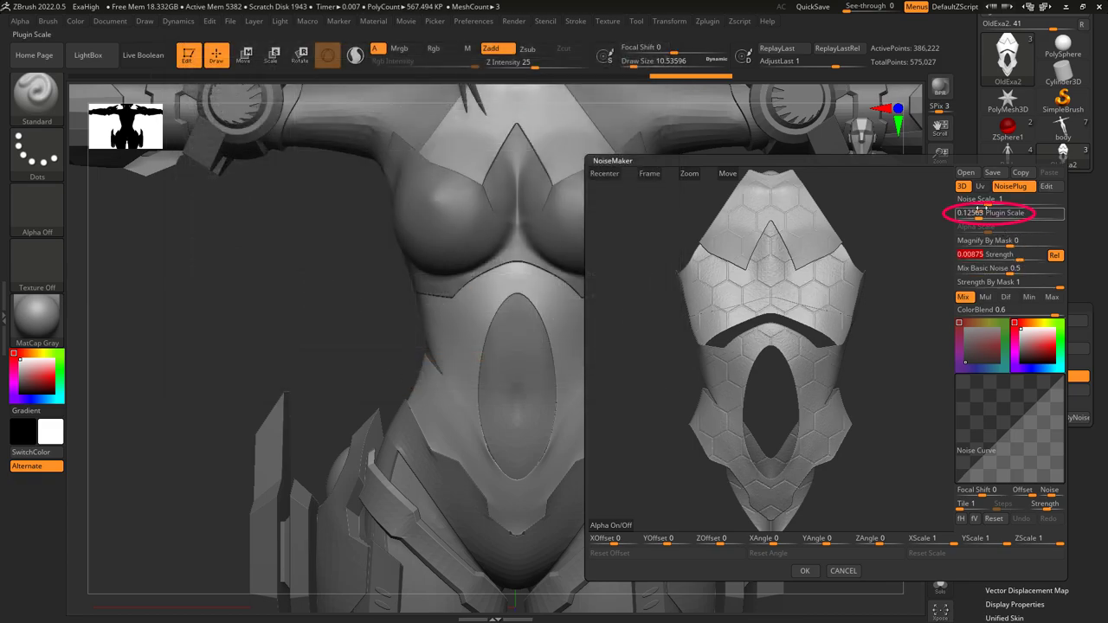
- Set Plugin Scale to about 0.038 and Mix Basic Noise to about 0.13, then accept
{"action": "left_click_drag", "start_coordinate": [977, 213], "coordinate": [1004, 212]}
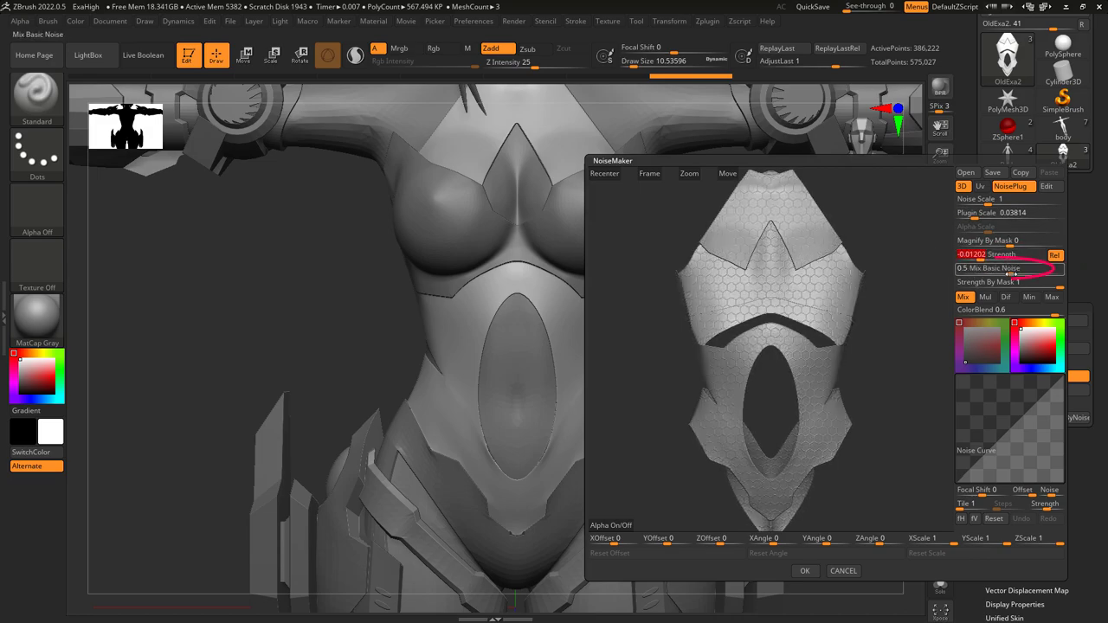
{"action": "left_click_drag", "start_coordinate": [995, 268], "coordinate": [956, 267]}
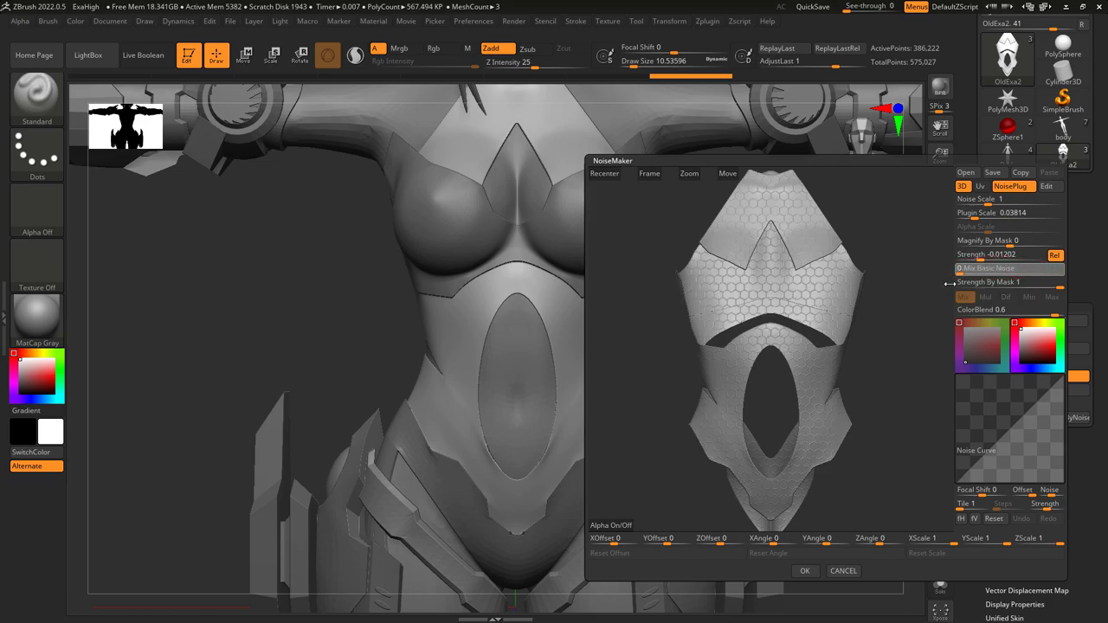
{"action": "left_click", "coordinate": [964, 297]}
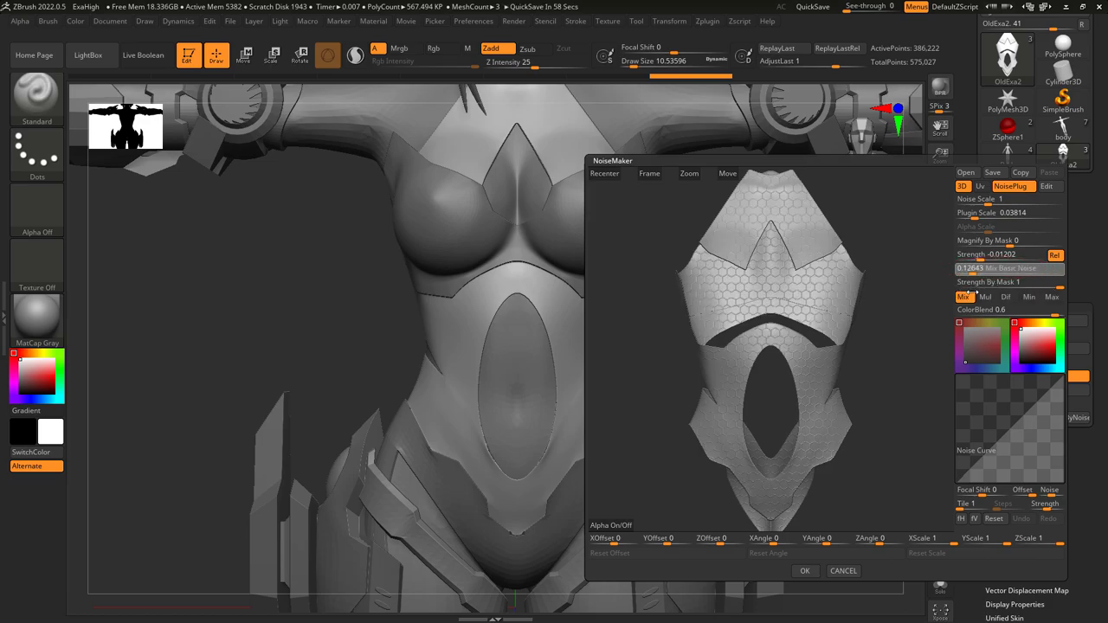
{"action": "left_click", "coordinate": [1008, 199]}
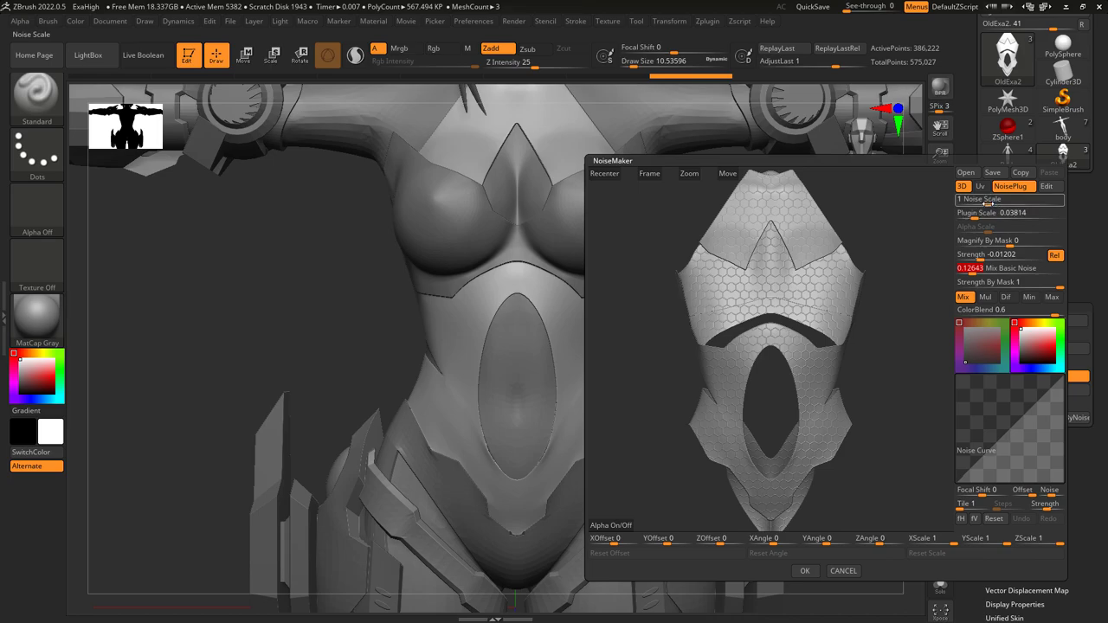
{"action": "left_click", "coordinate": [1008, 199]}
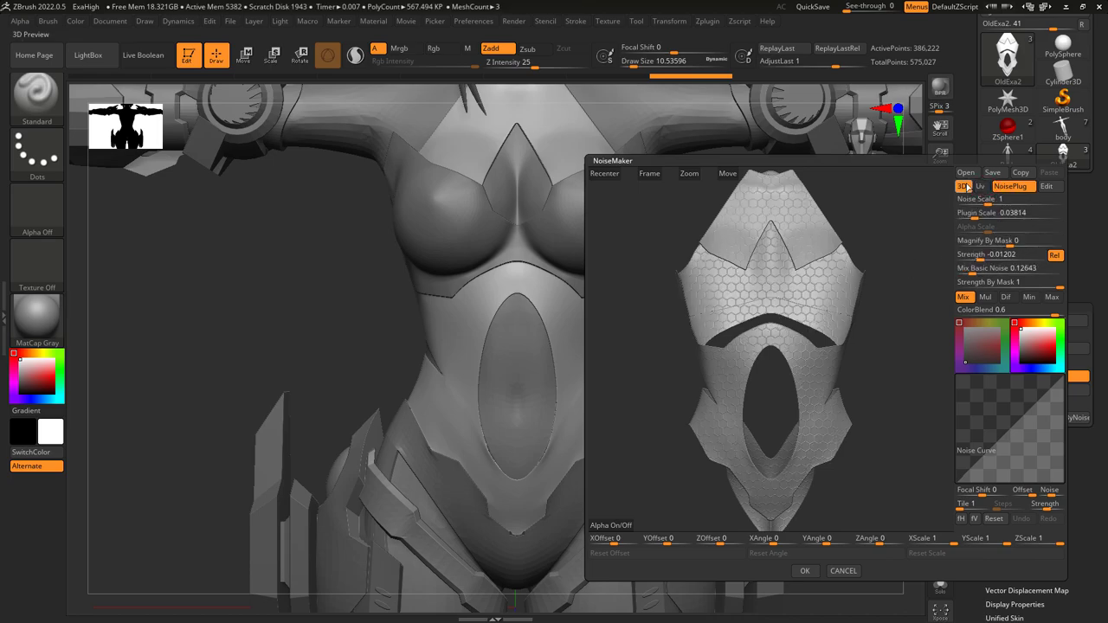
{"action": "left_click", "coordinate": [803, 570]}
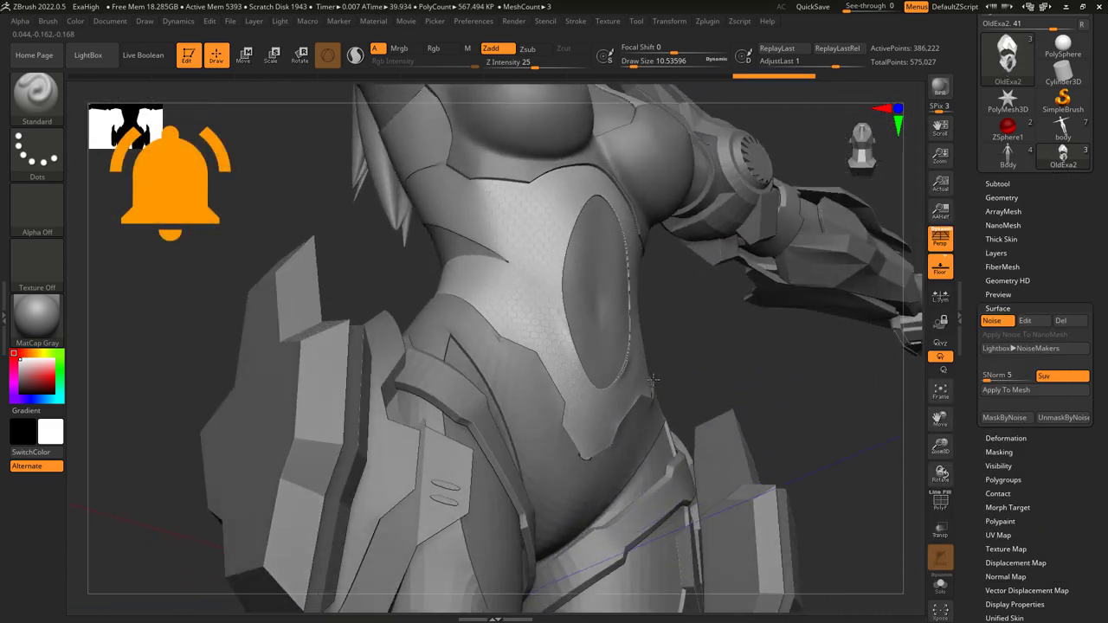